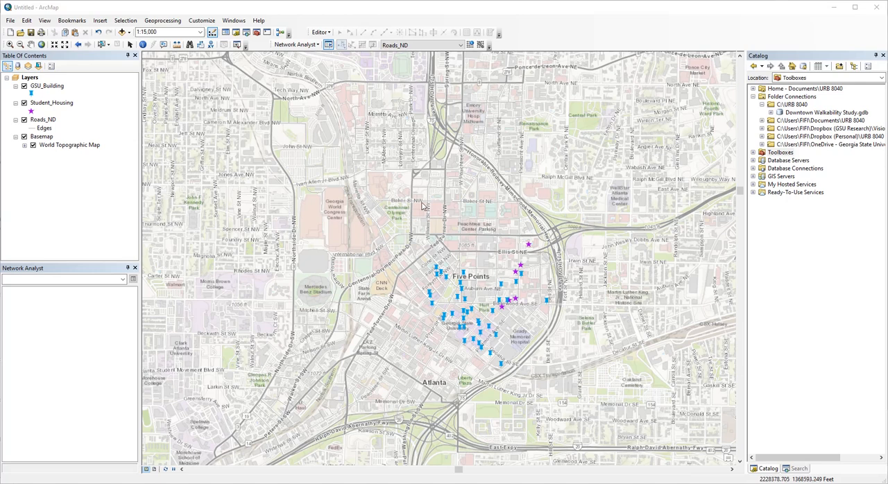
mouse_move(428, 189)
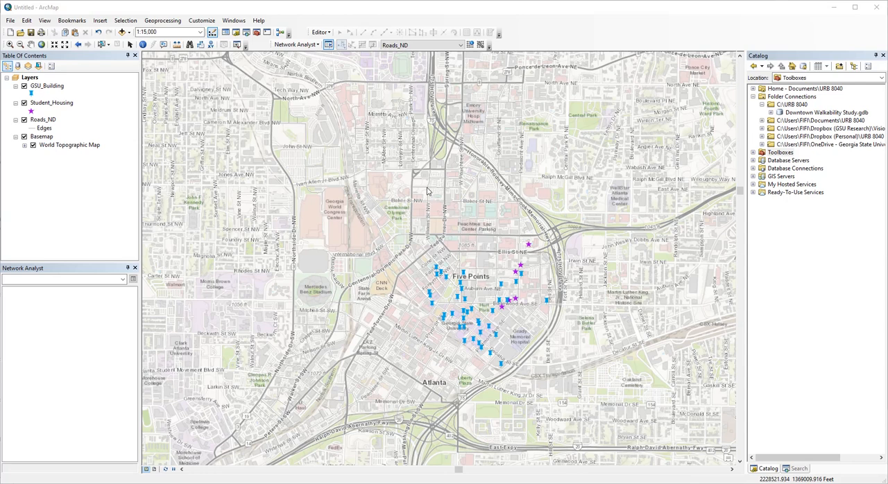
mouse_move(420, 253)
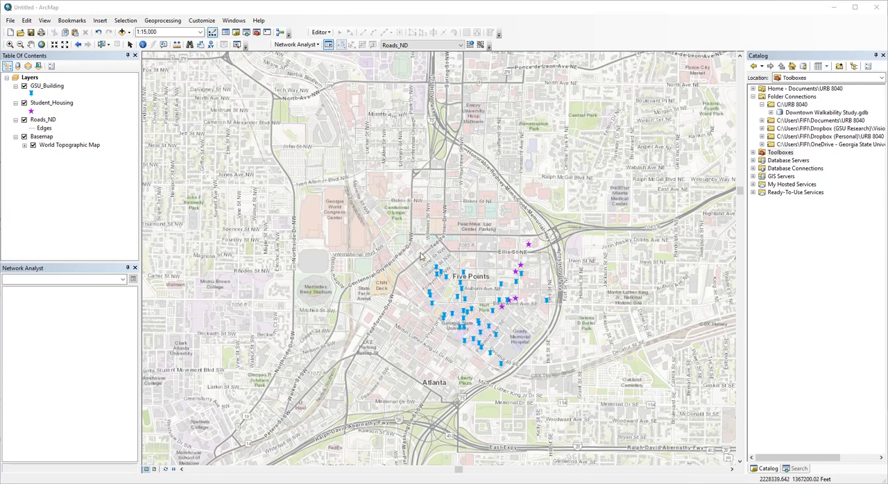
- Create a new Service Area analysis and load the six Student_Housing locations as facilities
click(301, 44)
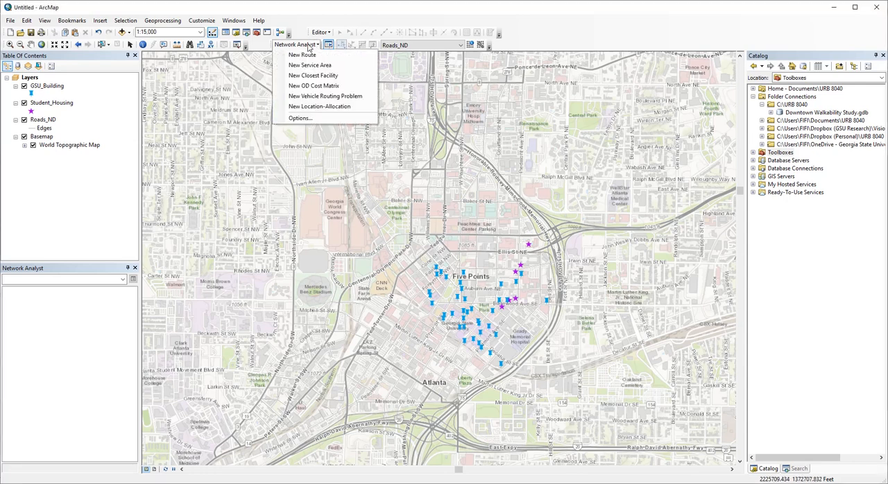
mouse_move(310, 64)
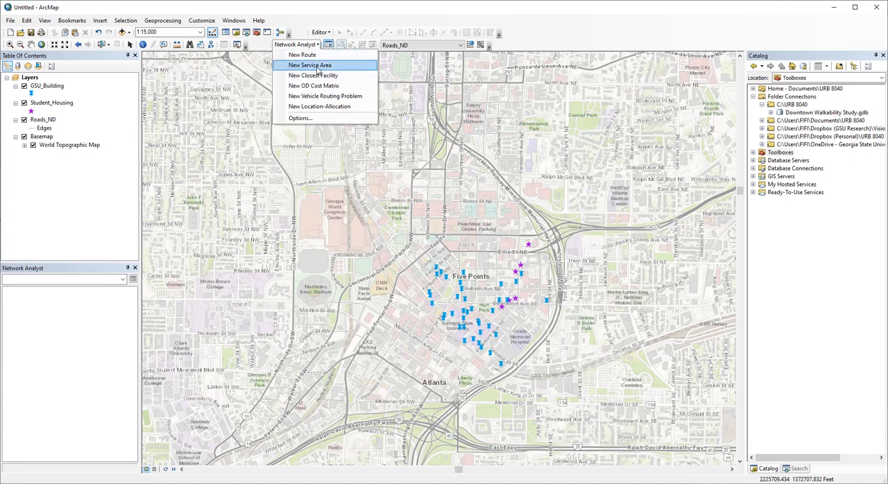
click(307, 65)
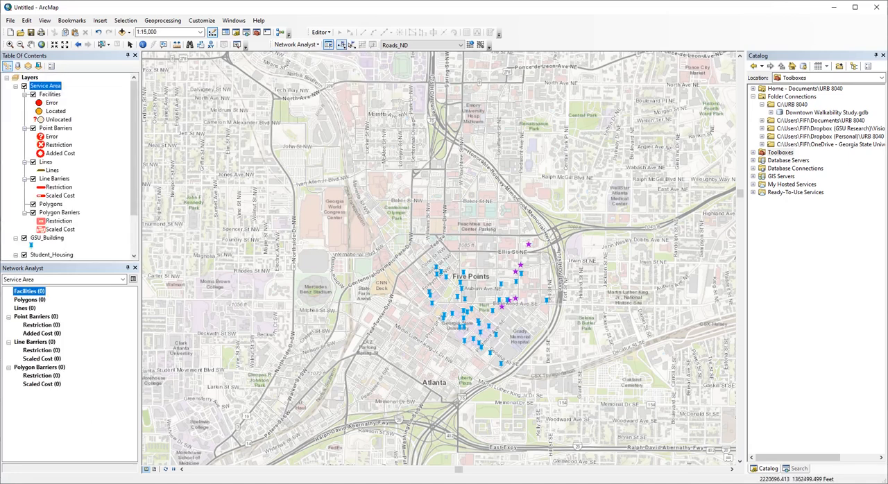
right_click(27, 290)
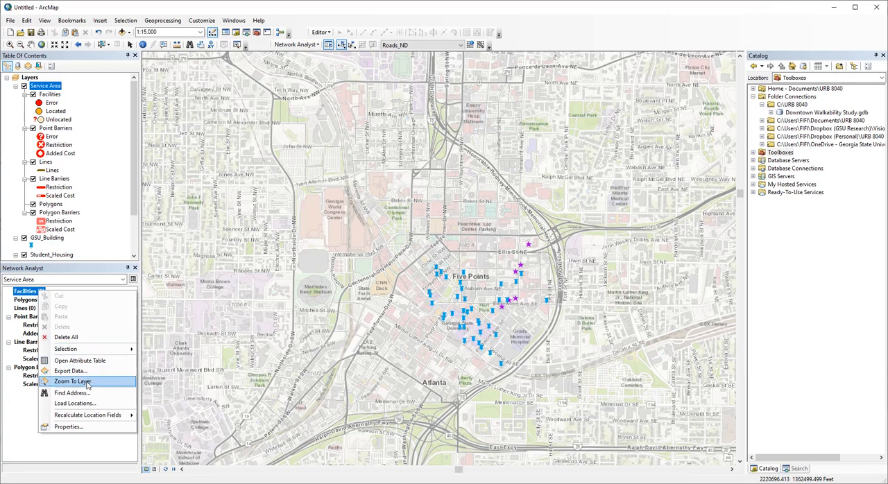
click(72, 404)
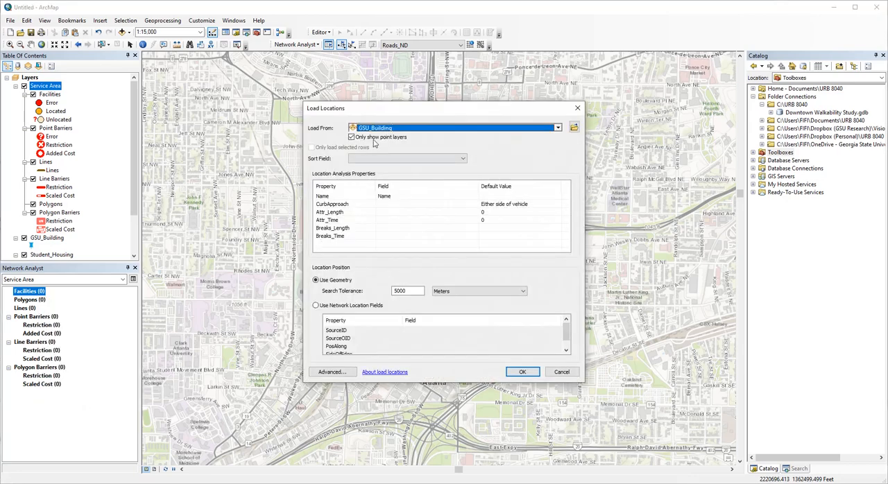
click(557, 127)
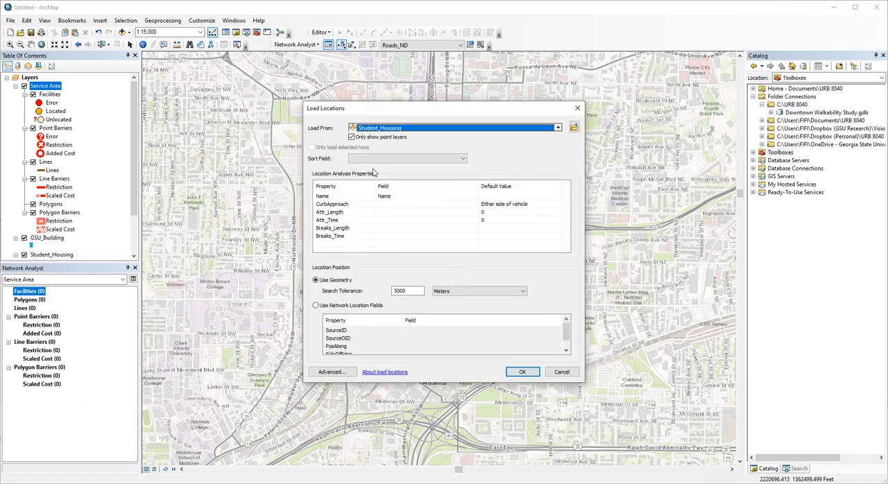
click(522, 371)
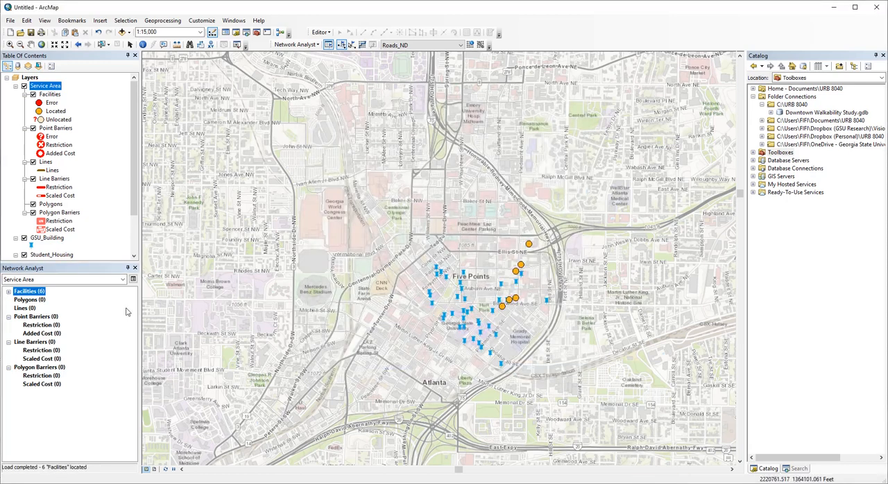
mouse_move(133, 279)
text(5 10 15)
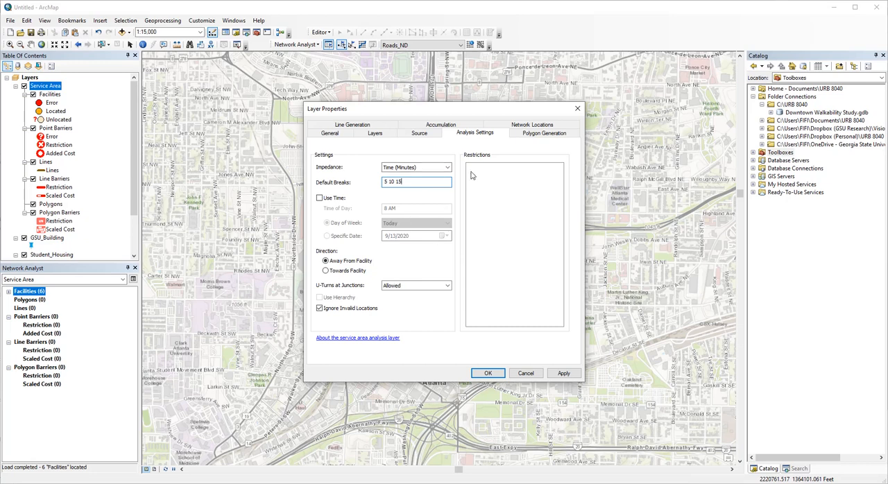
- With Time (Minutes) impedance and 5, 10, 15 breaks entered, move to Polygon Generation settings
click(544, 132)
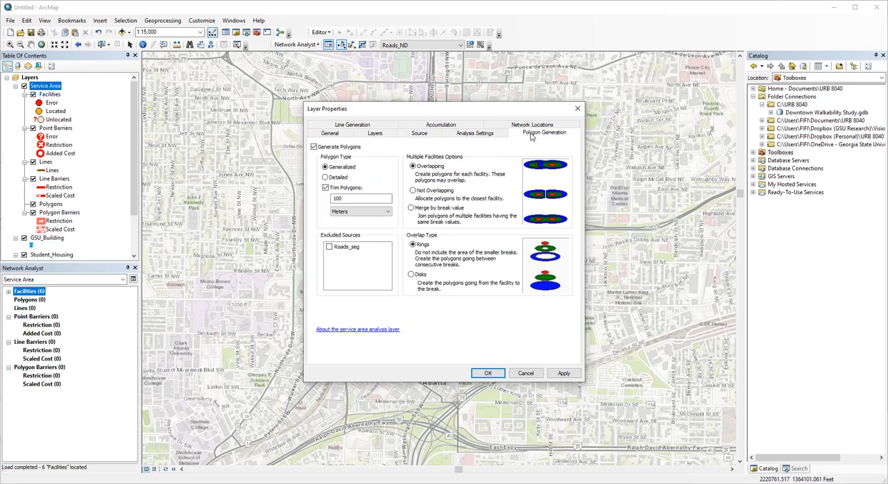
mouse_move(537, 143)
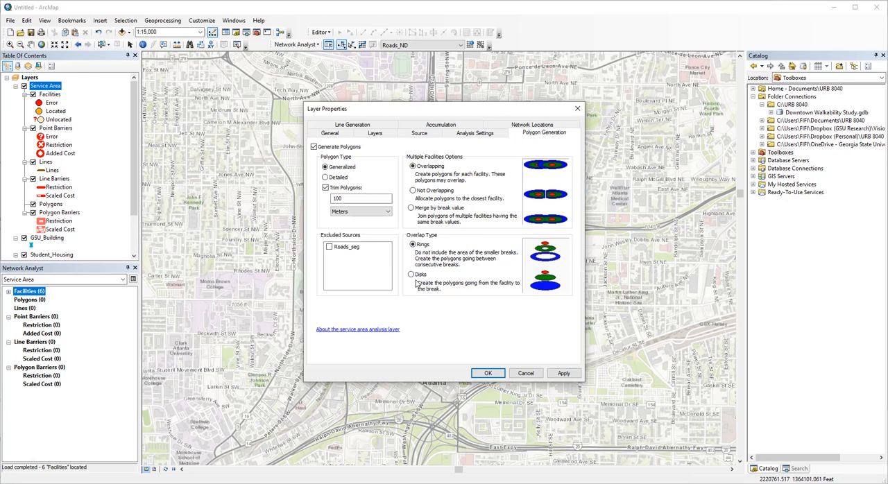
- Set the service area polygon Overlap Type to Disks
click(409, 274)
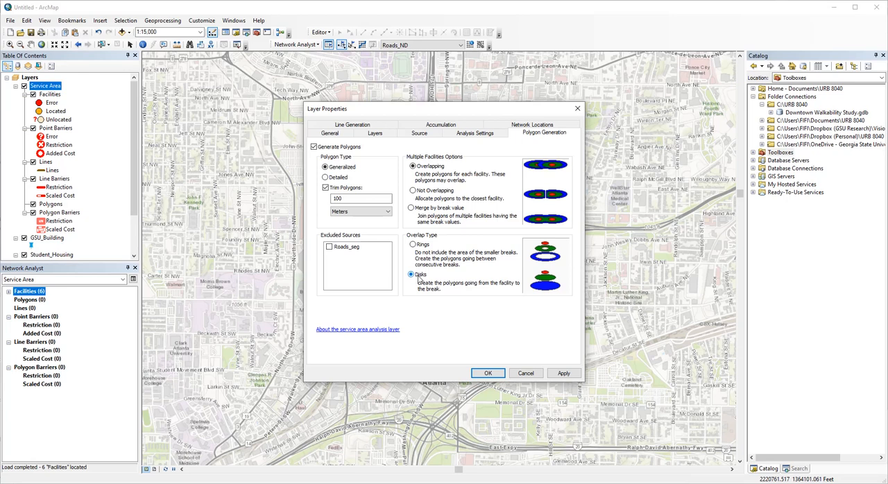
mouse_move(557, 296)
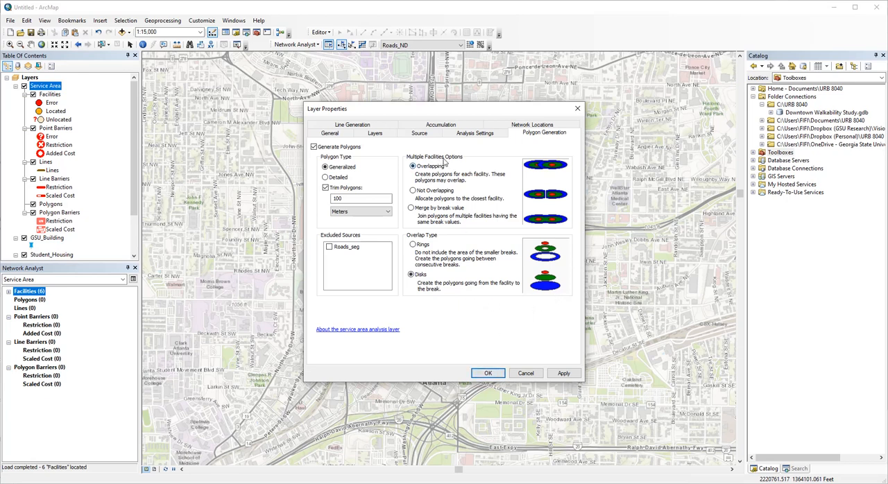
mouse_move(446, 160)
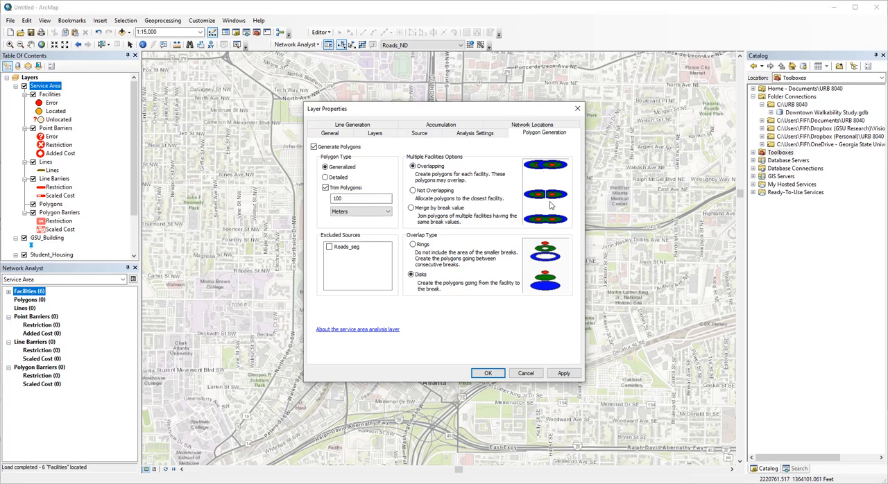
mouse_move(444, 199)
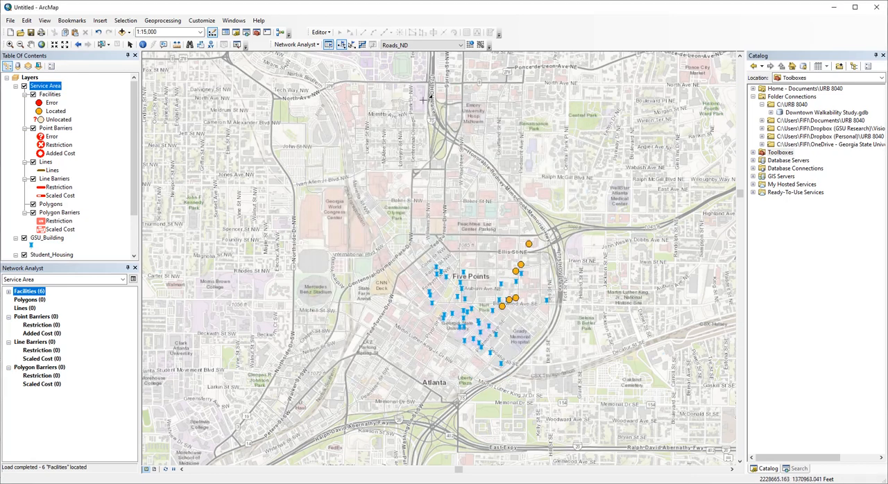
- Solve the service area and select the 18 resulting 5, 10 and 15 minute polygons
click(361, 44)
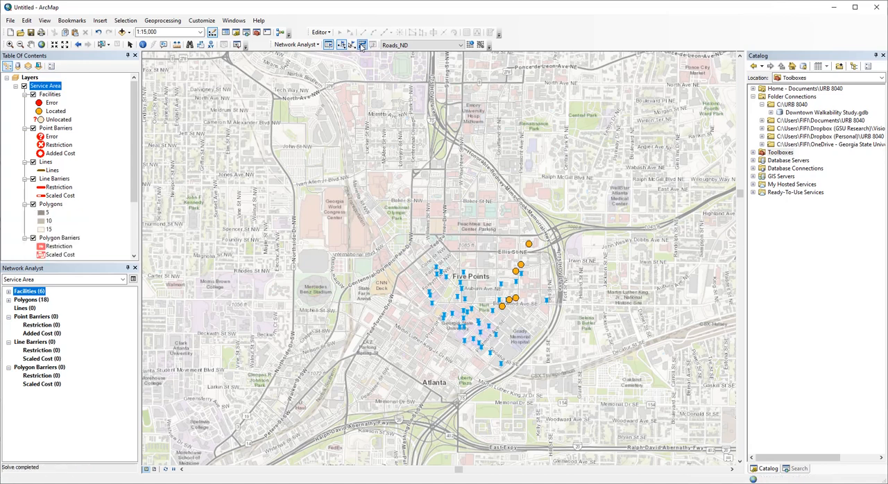
click(360, 45)
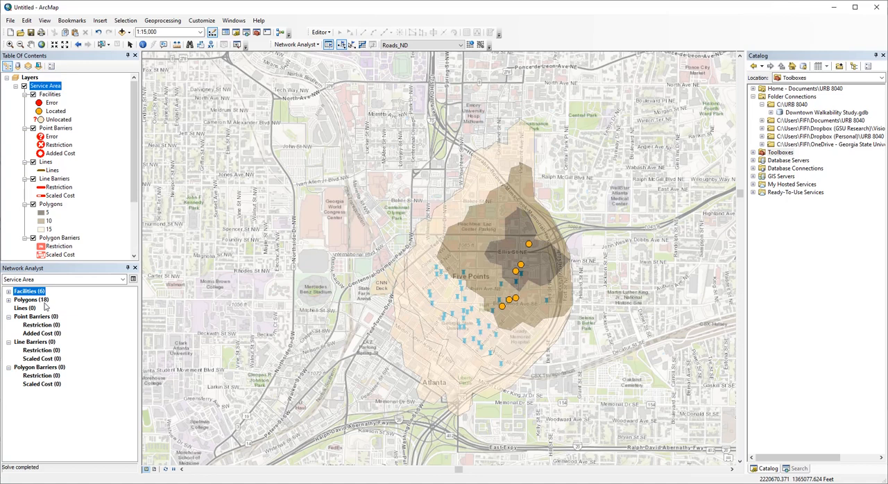
click(28, 308)
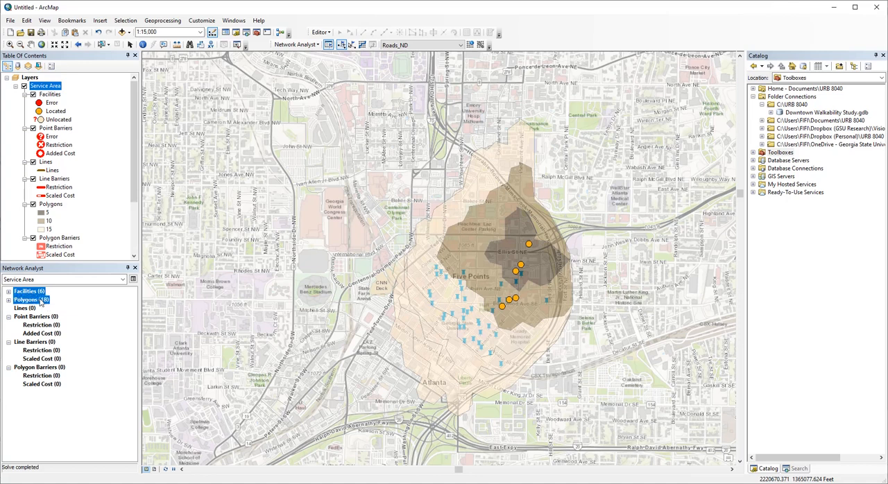
double_click(31, 299)
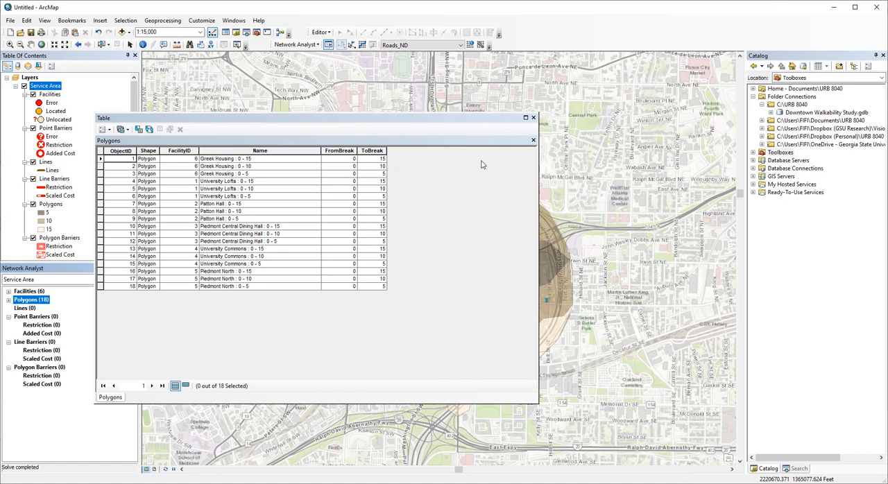
mouse_move(500, 144)
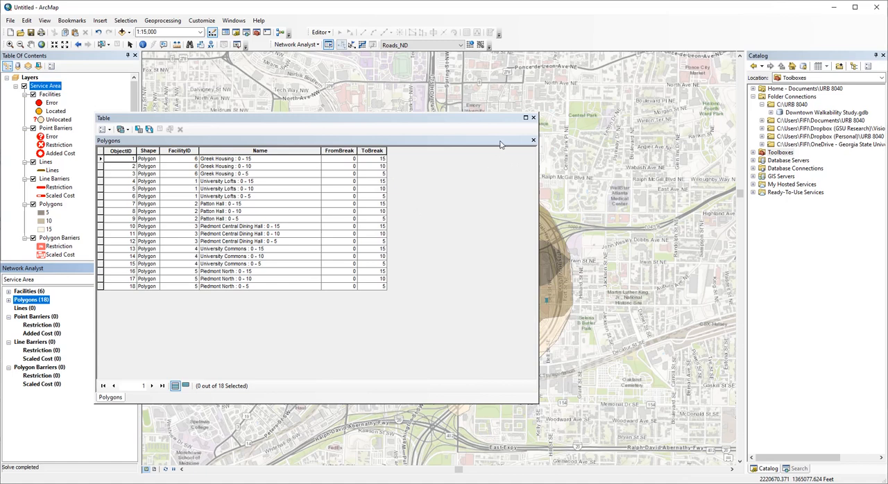
mouse_move(496, 151)
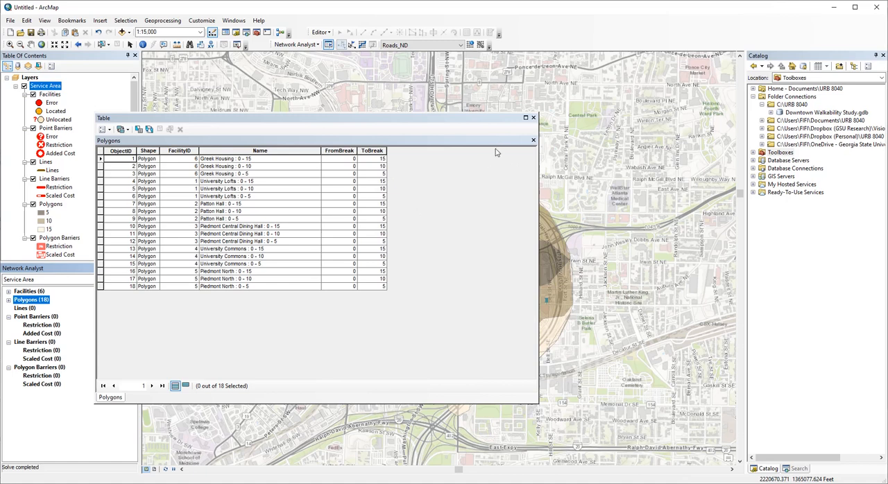
click(531, 117)
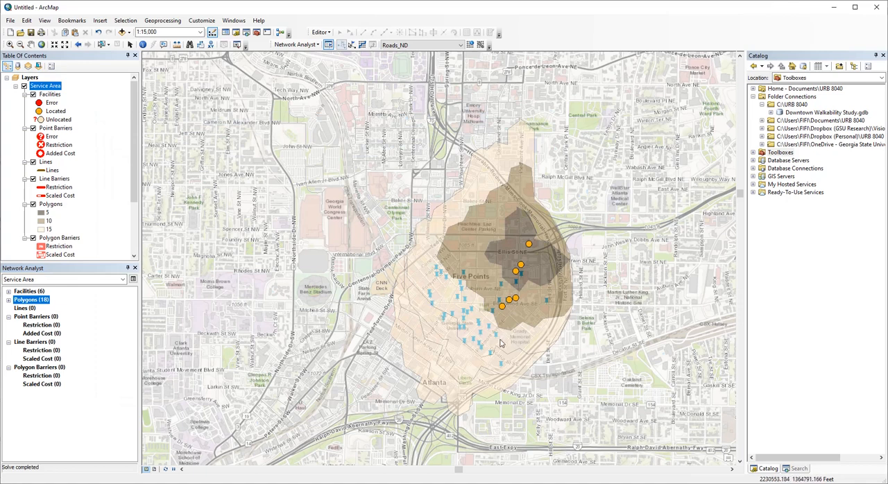
mouse_move(492, 318)
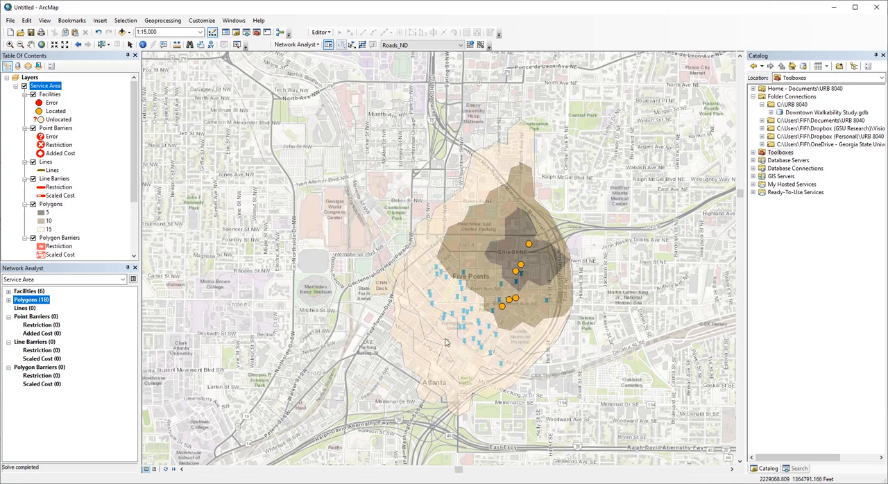
mouse_move(64, 205)
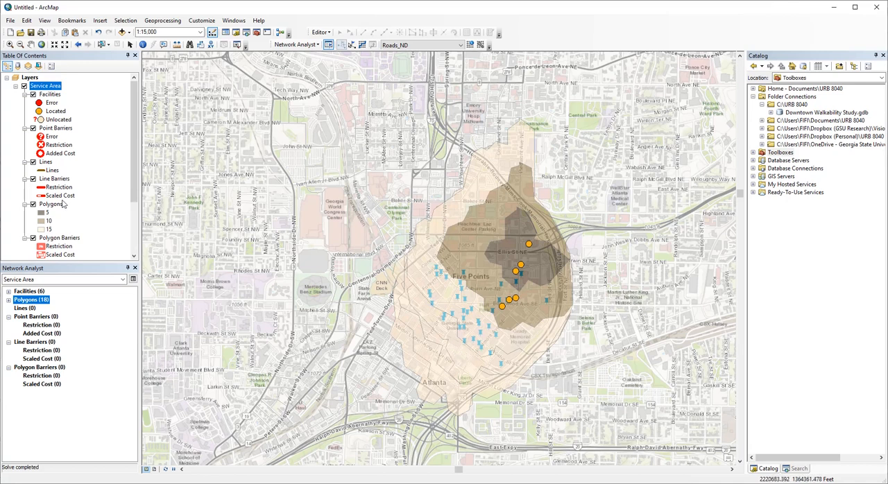
- Open the Join dialog for the Polygons layer and choose GSU_Building as the join layer
right_click(50, 204)
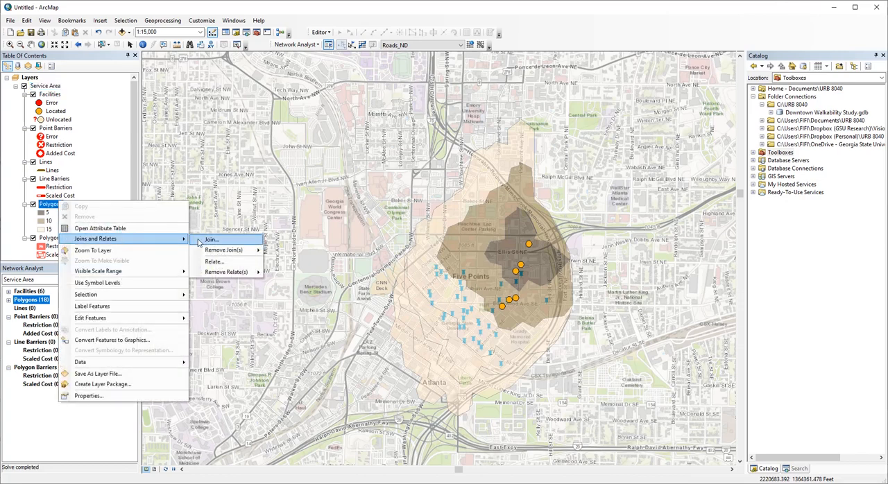
click(211, 240)
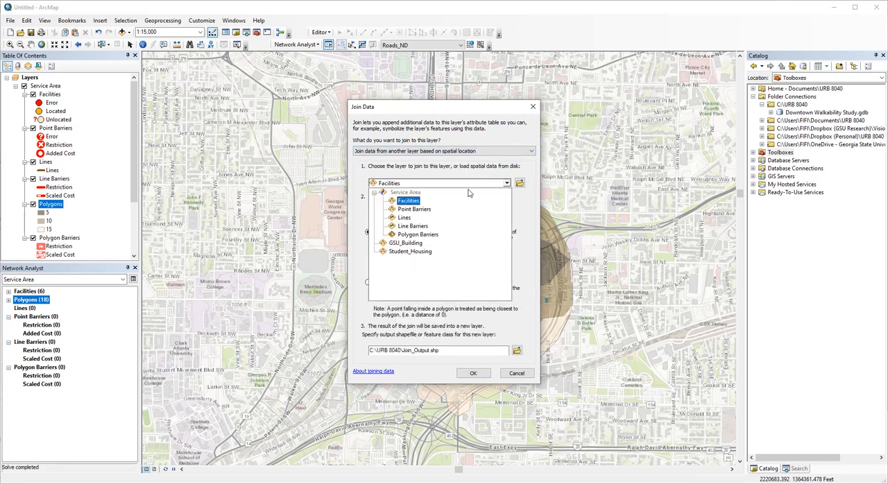
click(403, 242)
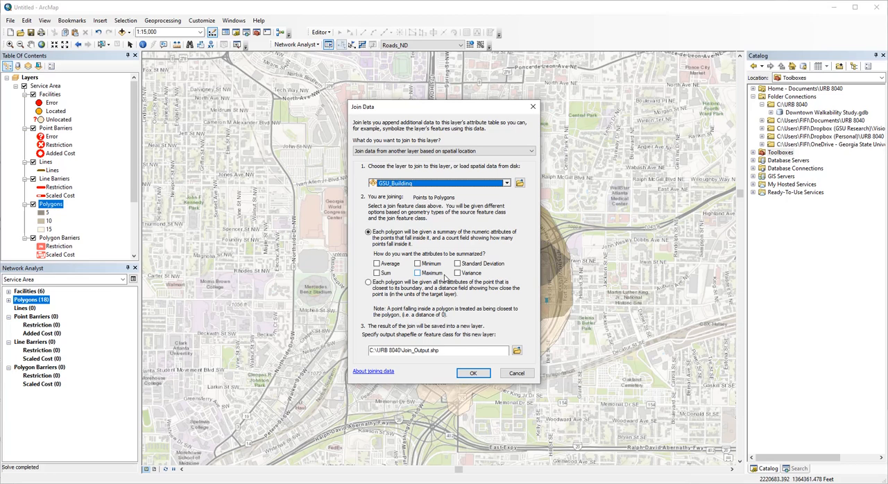
mouse_move(482, 248)
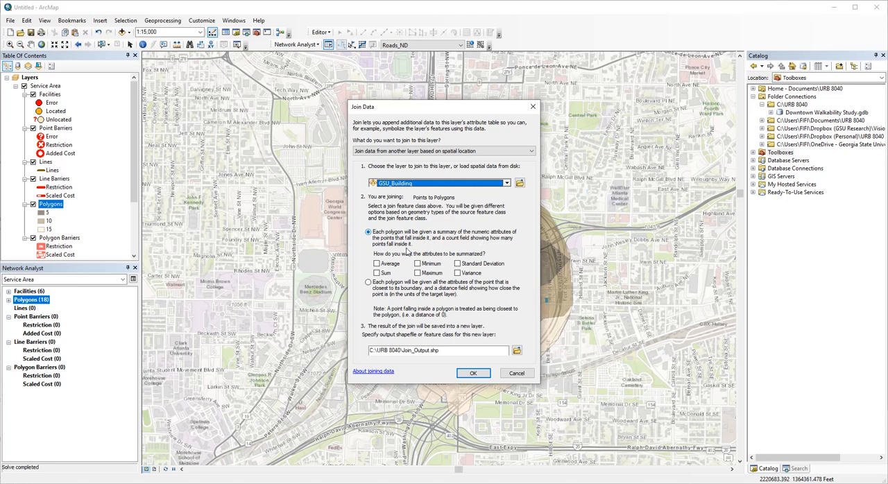
mouse_move(417, 249)
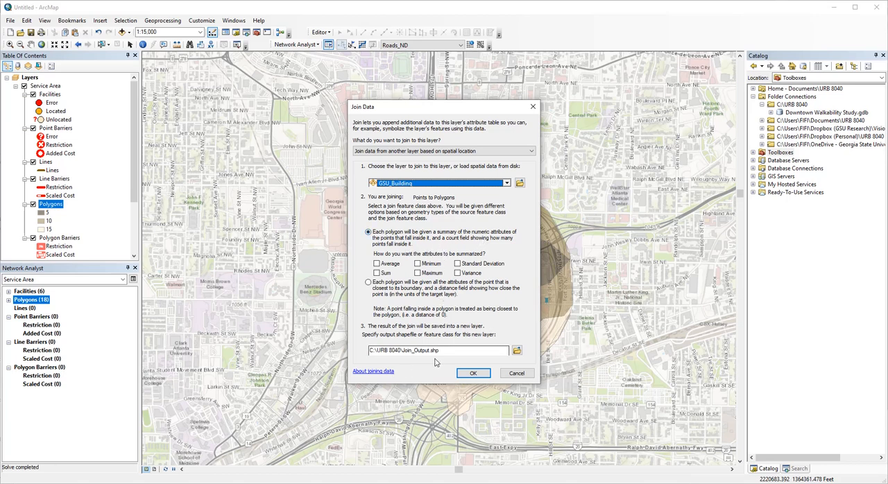
mouse_move(456, 351)
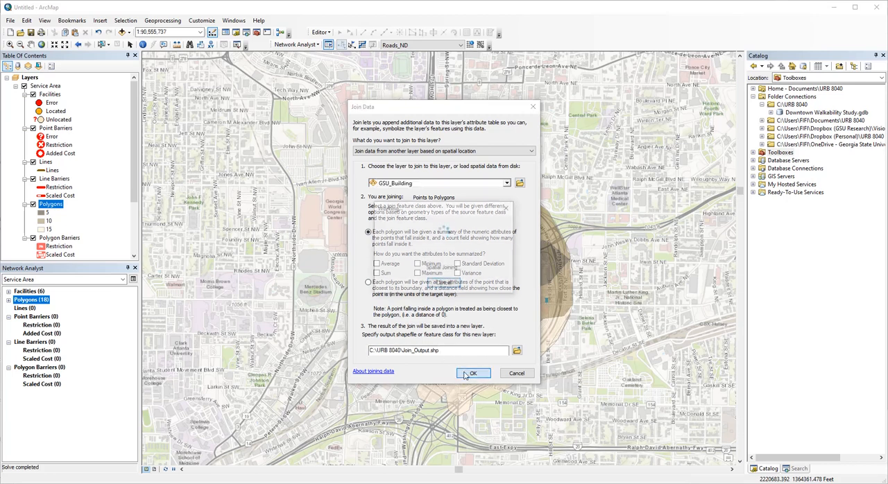
- Run the GSU_Building join to create Join_Output and review its per-polygon building counts
click(473, 373)
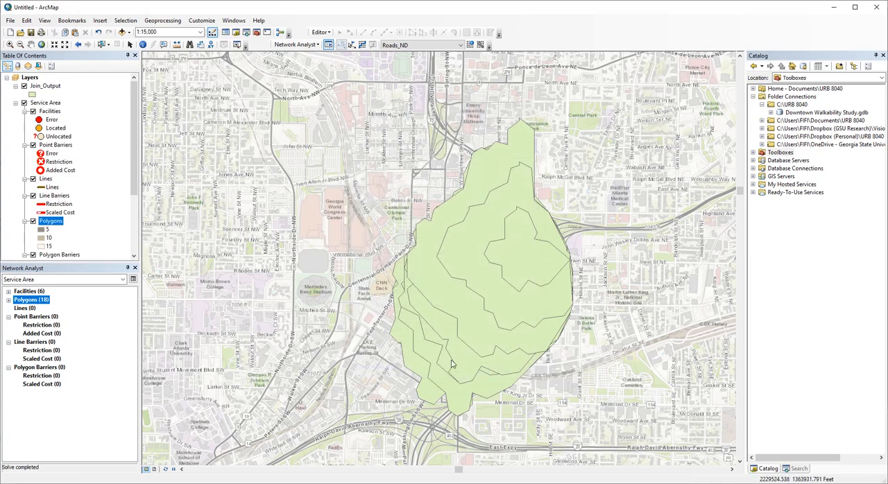
right_click(43, 85)
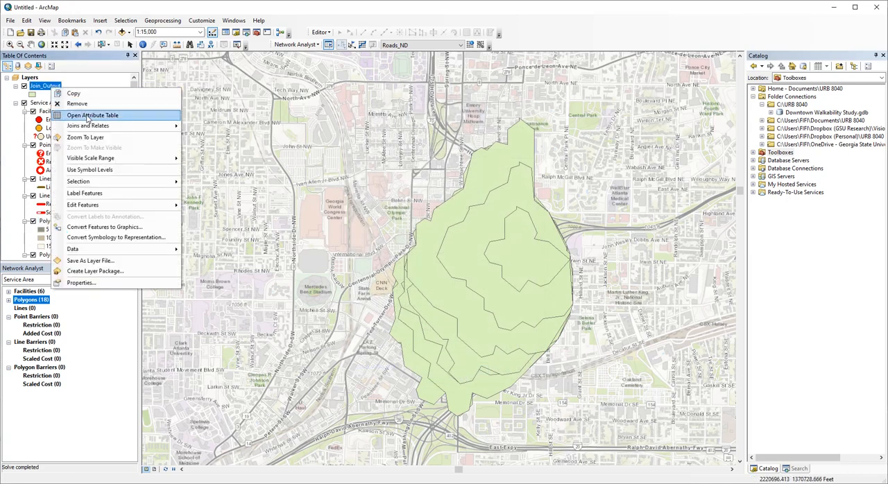
click(95, 115)
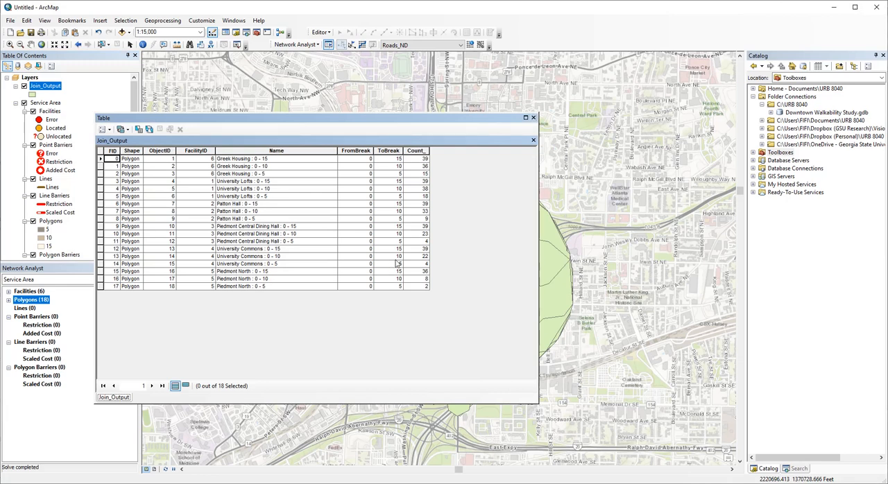
mouse_move(392, 267)
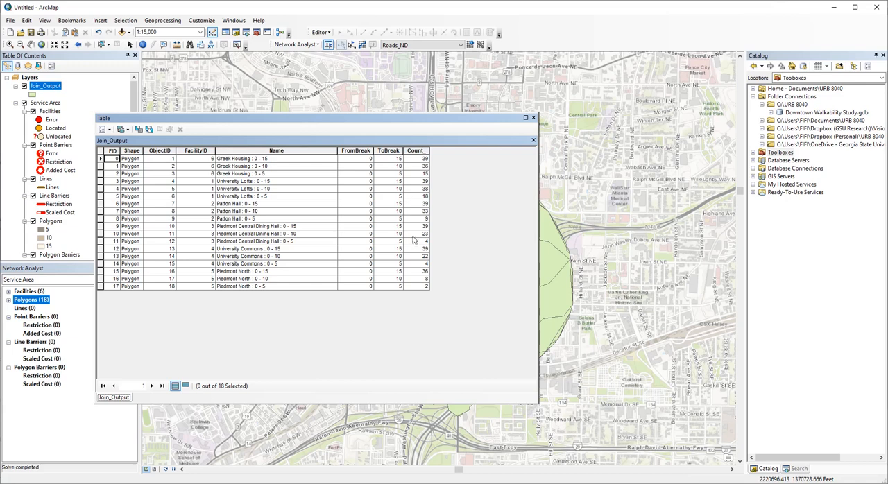
mouse_move(413, 278)
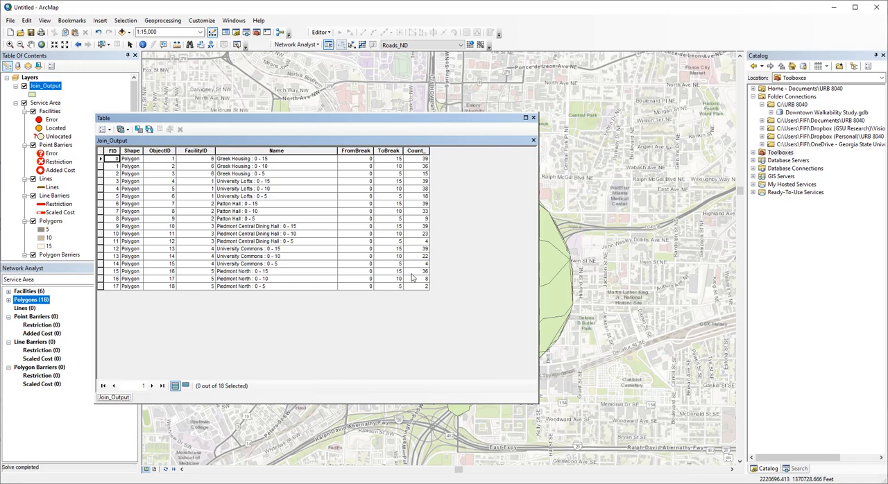
mouse_move(414, 280)
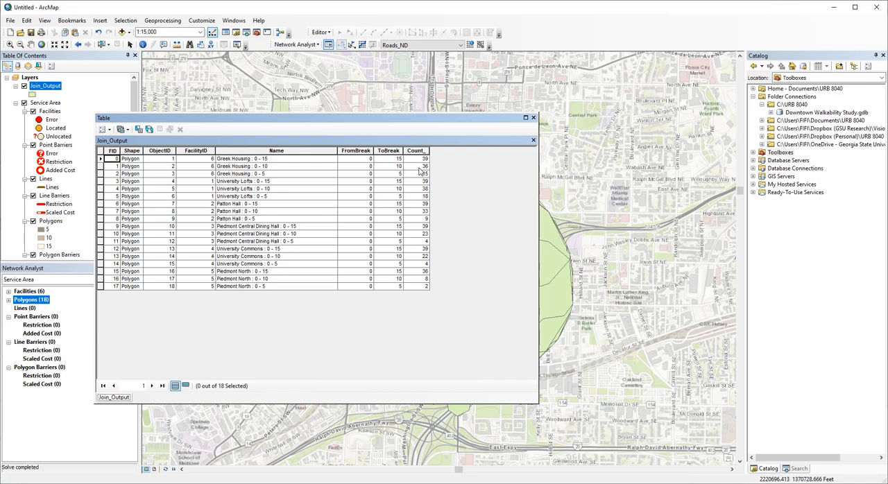
mouse_move(417, 198)
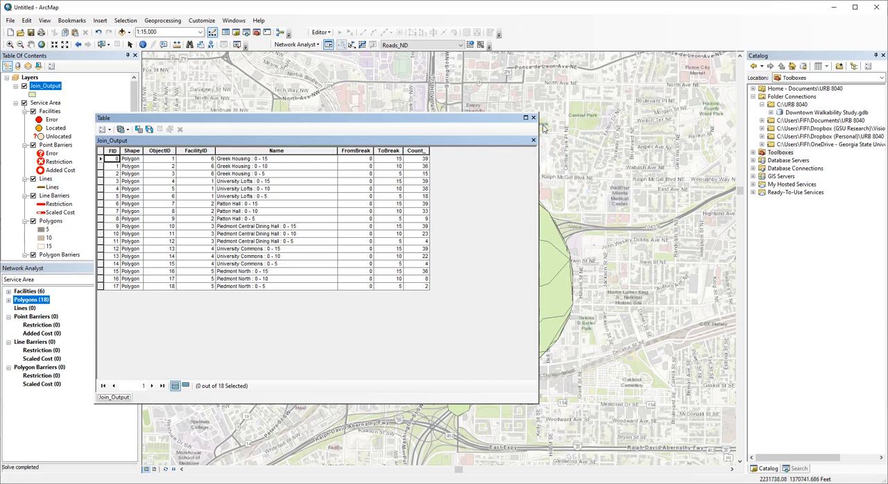
click(532, 118)
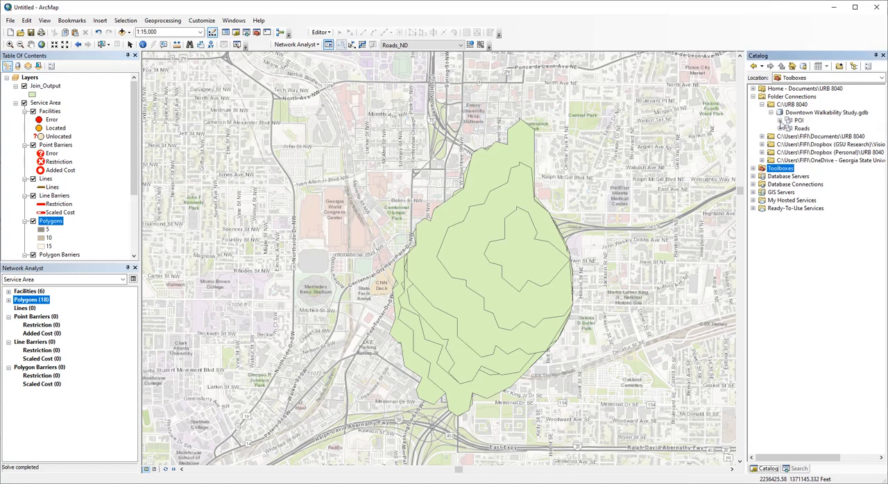
- Add Roads_seg and join it to the service area polygons with Average summaries, creating Join_Output_2
click(781, 127)
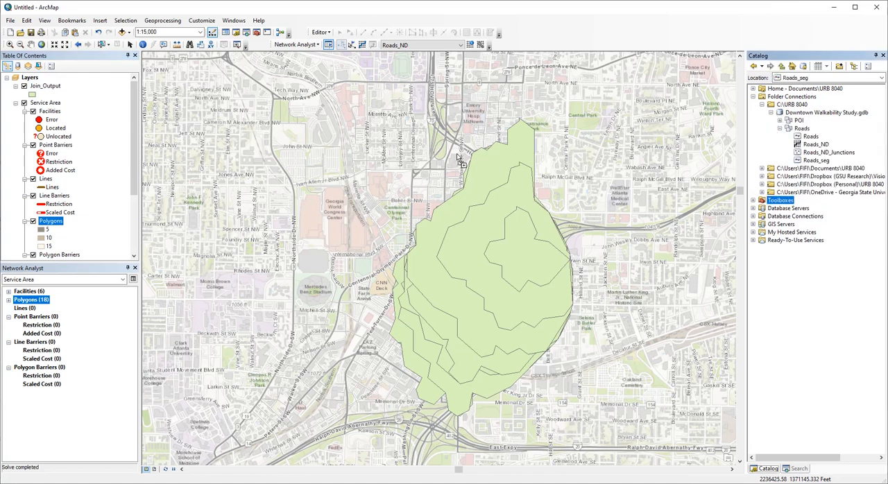
right_click(50, 238)
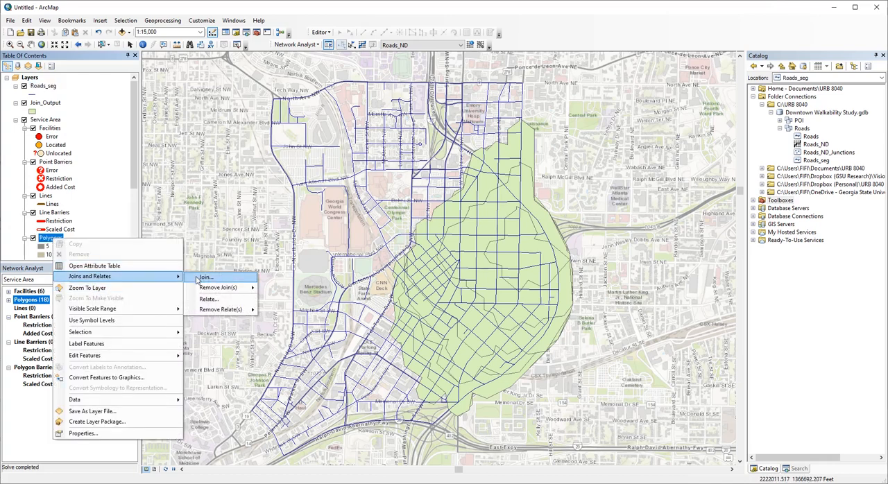
click(205, 278)
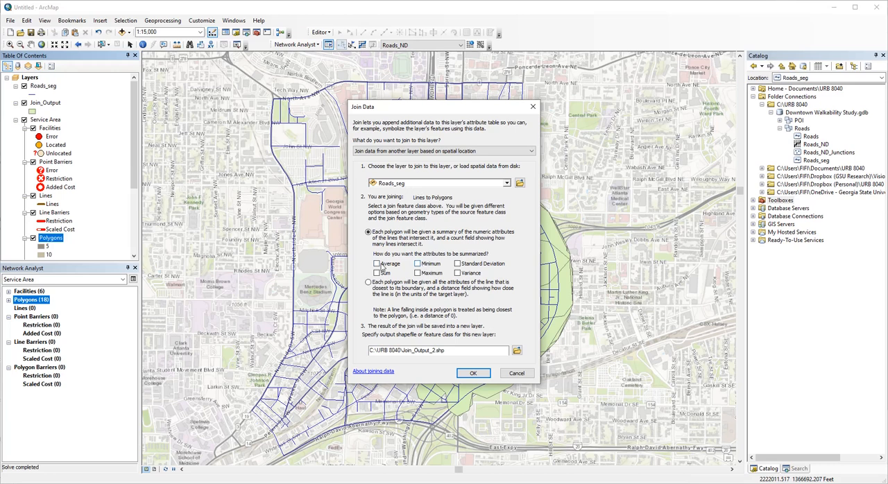
click(377, 264)
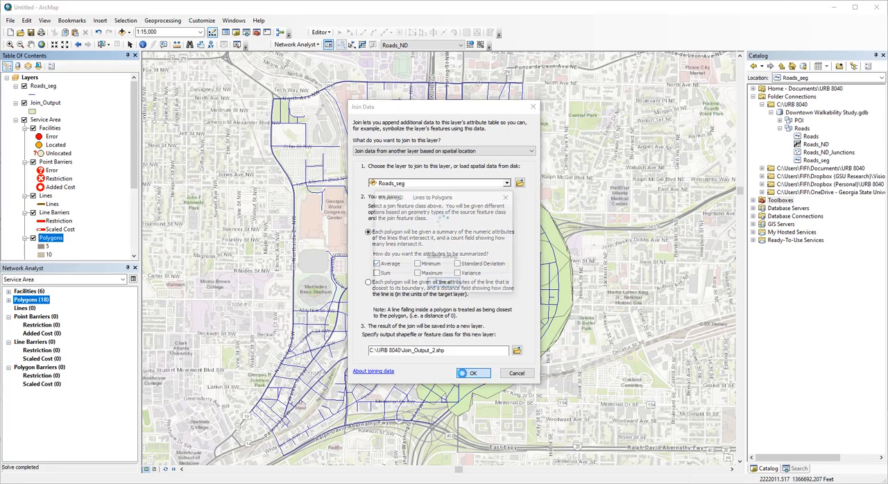
click(473, 373)
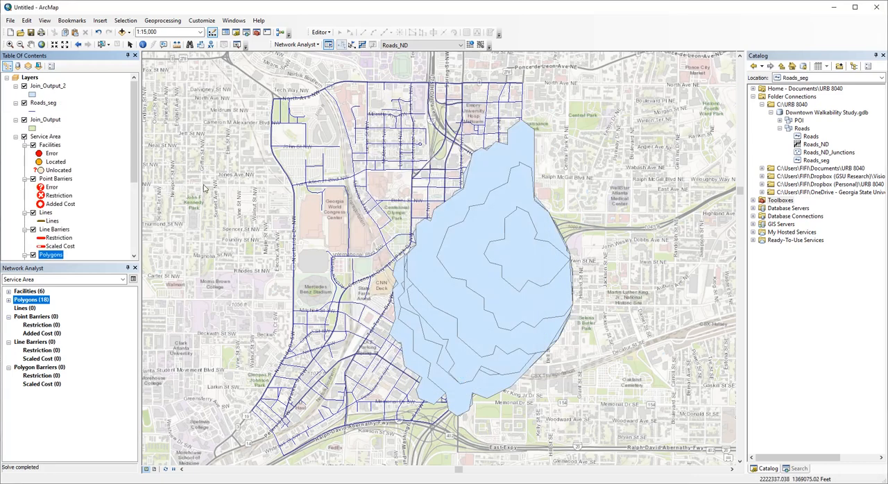
right_click(43, 85)
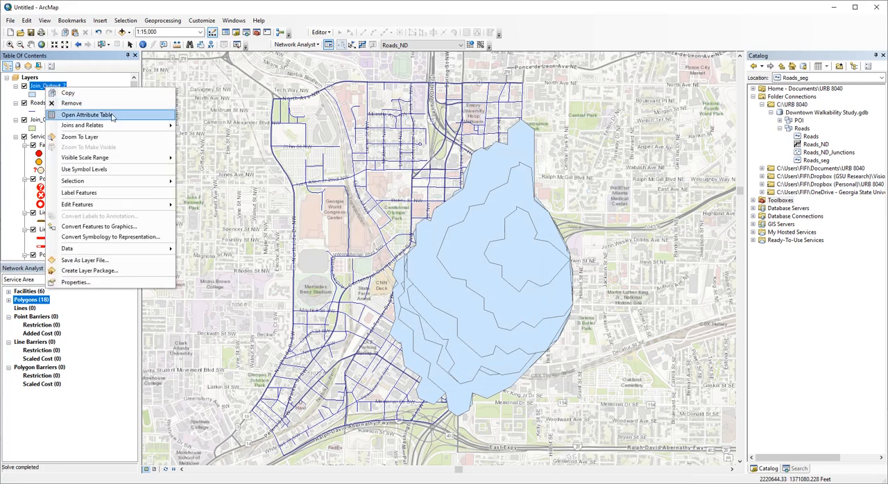
click(87, 111)
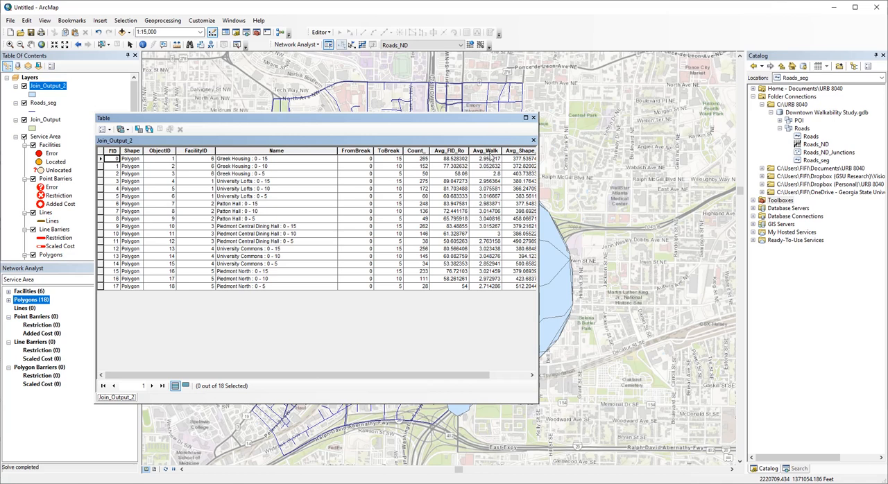
mouse_move(532, 119)
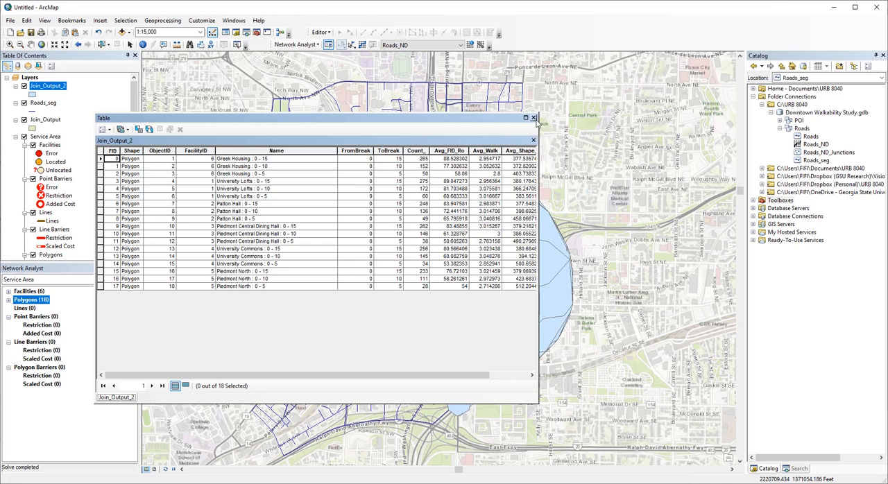
click(535, 117)
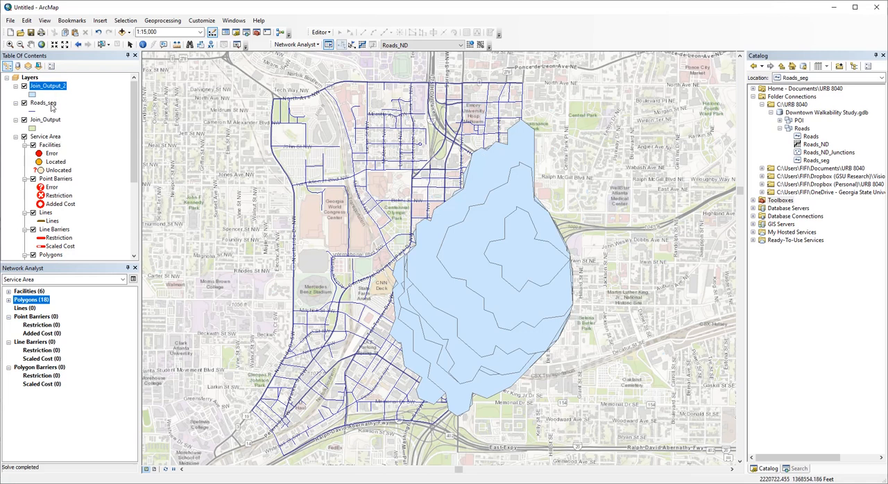
- Add a Double field named Walk_L to the Roads_seg attribute table
click(43, 102)
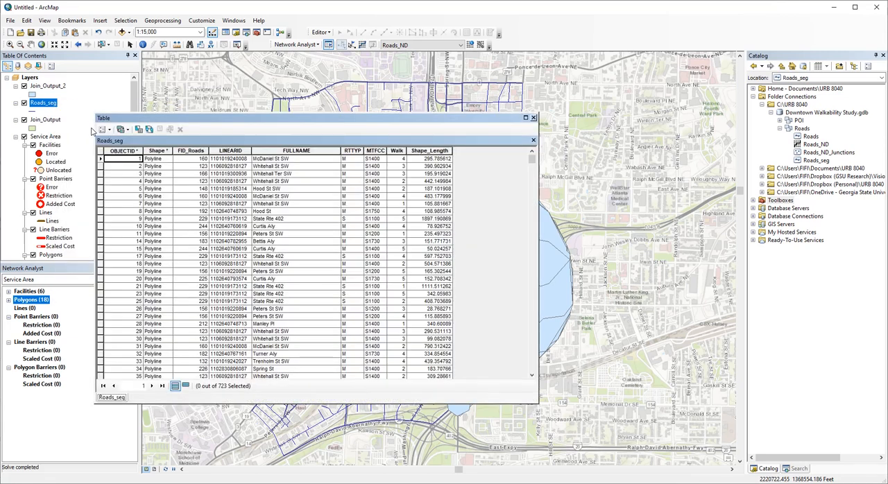
mouse_move(175, 143)
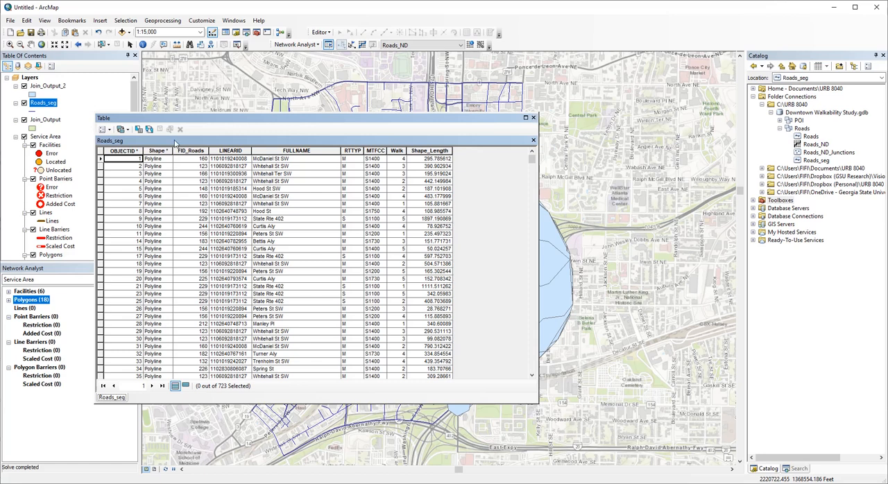
mouse_move(443, 150)
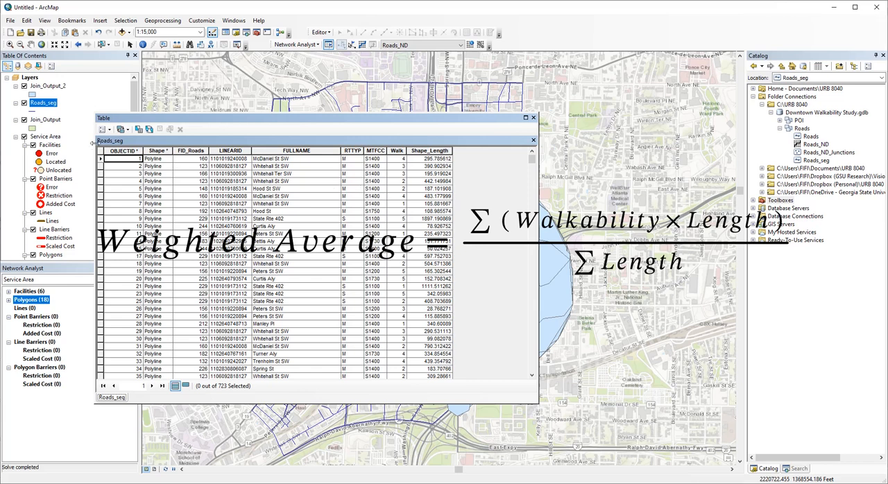
click(102, 129)
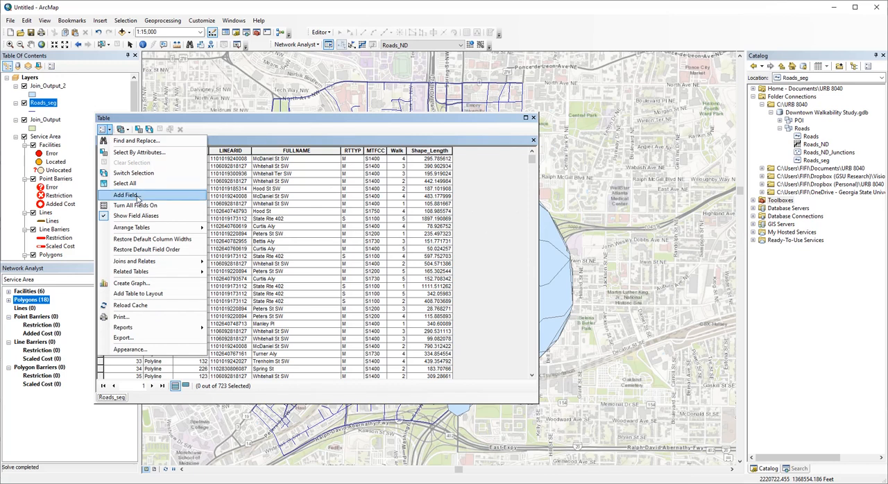
click(126, 194)
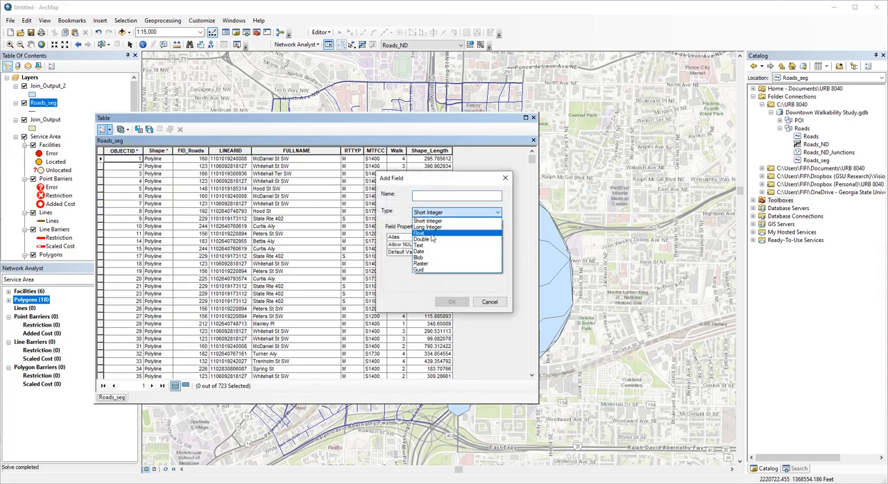
click(428, 239)
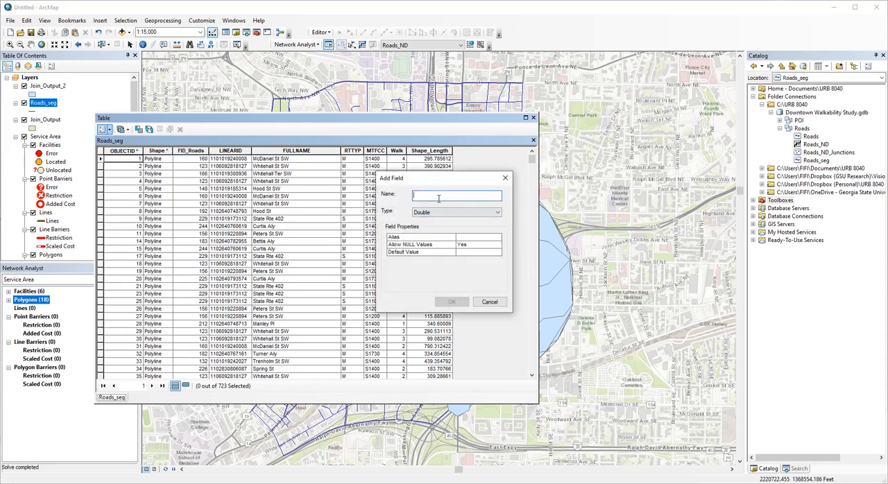
text(Walk_L)
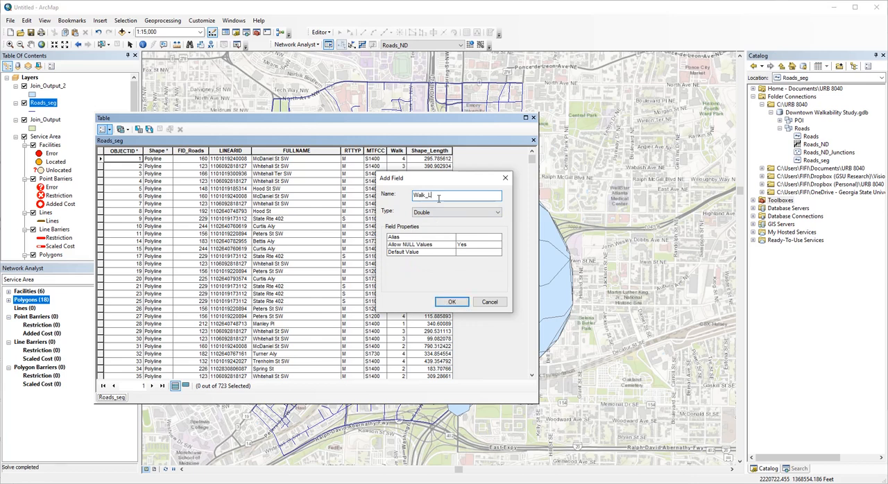
click(452, 301)
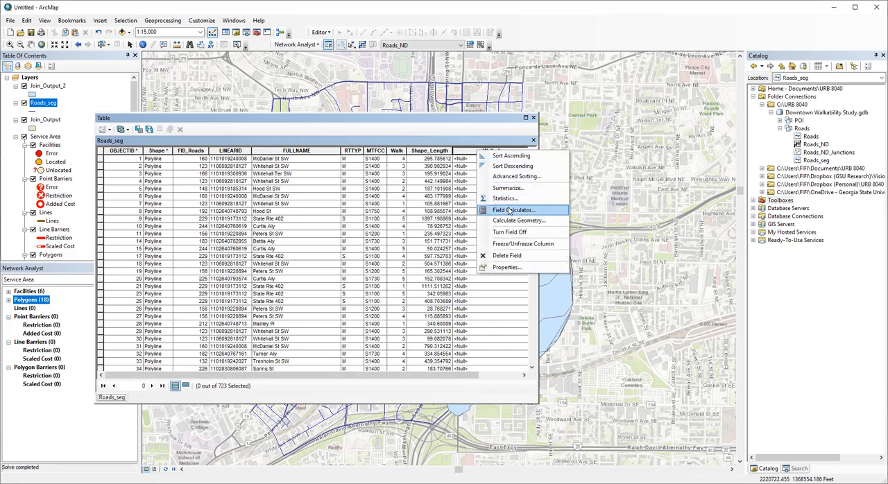
- Calculate Walk_L as [Walk] * [Shape_Length] for all 723 road segments
click(511, 210)
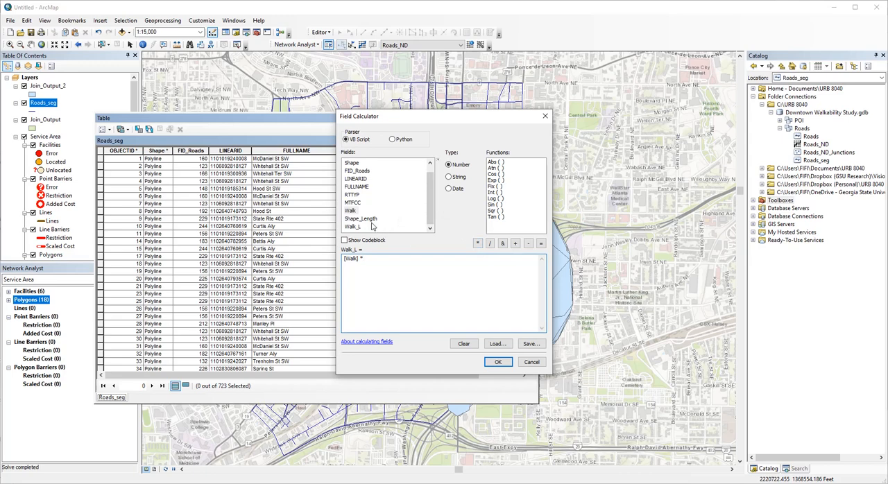
click(498, 362)
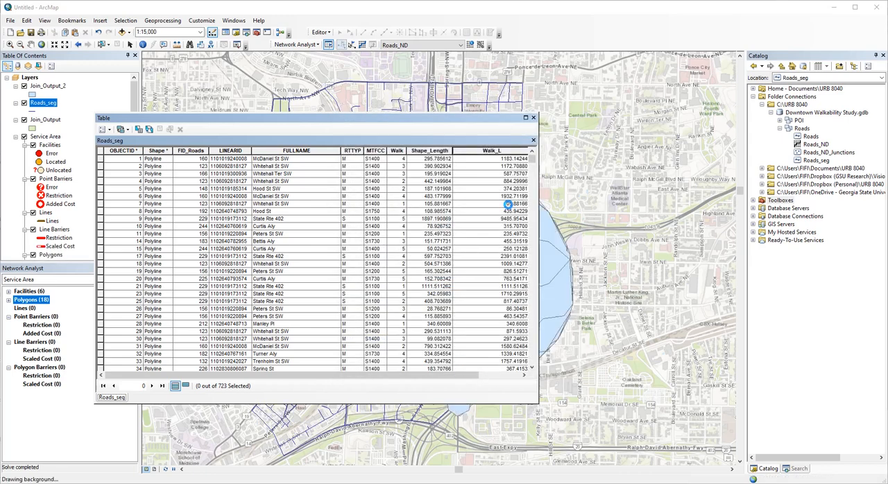
click(532, 117)
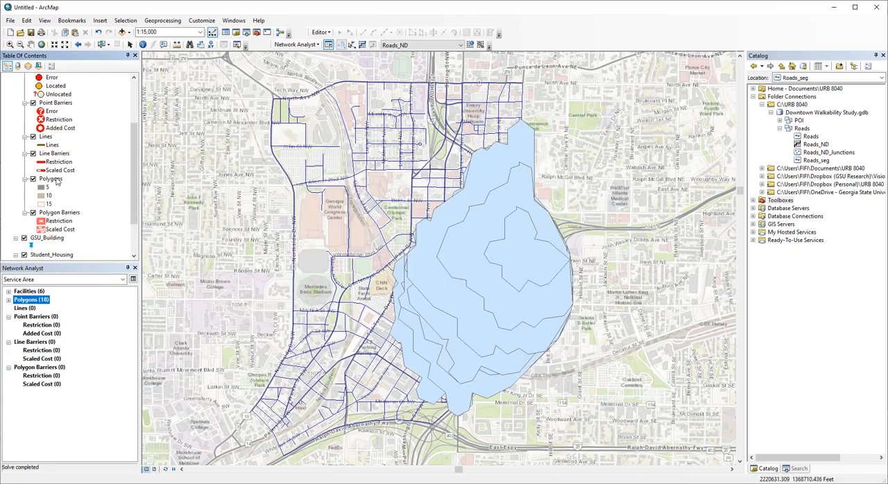
- Join Roads_seg to Polygons with Sum summaries and open the Join_Output_3 attribute table
right_click(51, 179)
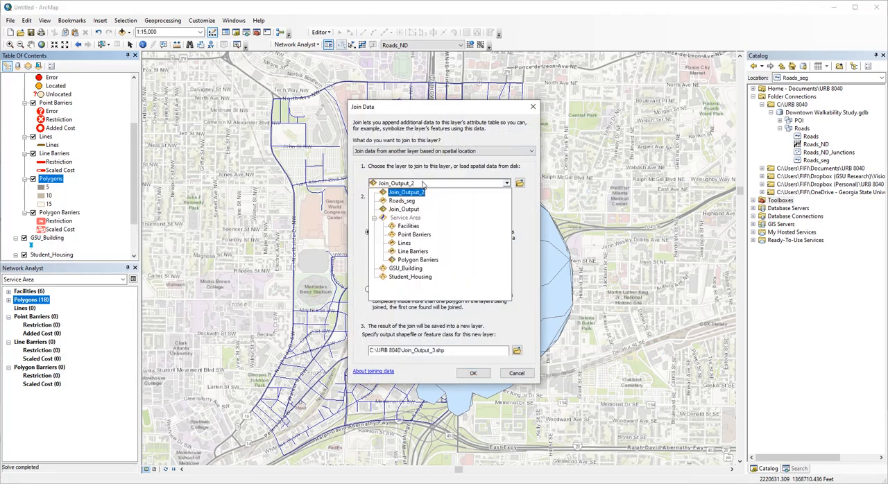
click(405, 201)
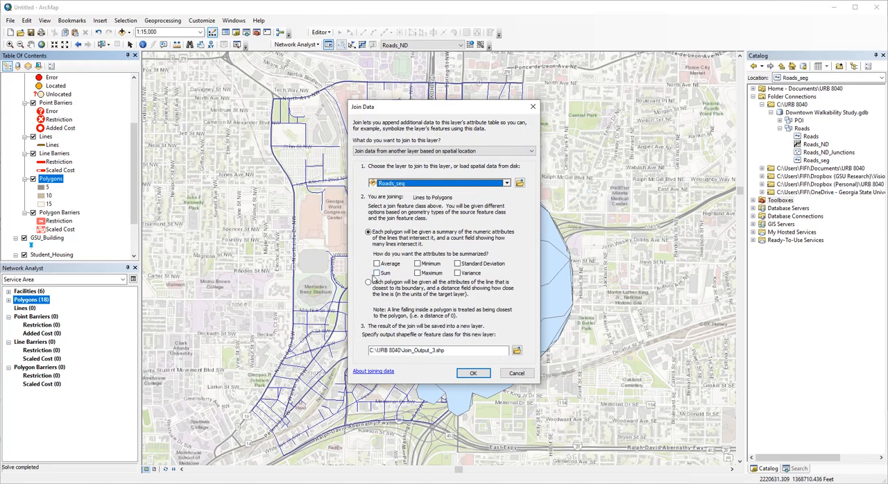
click(377, 274)
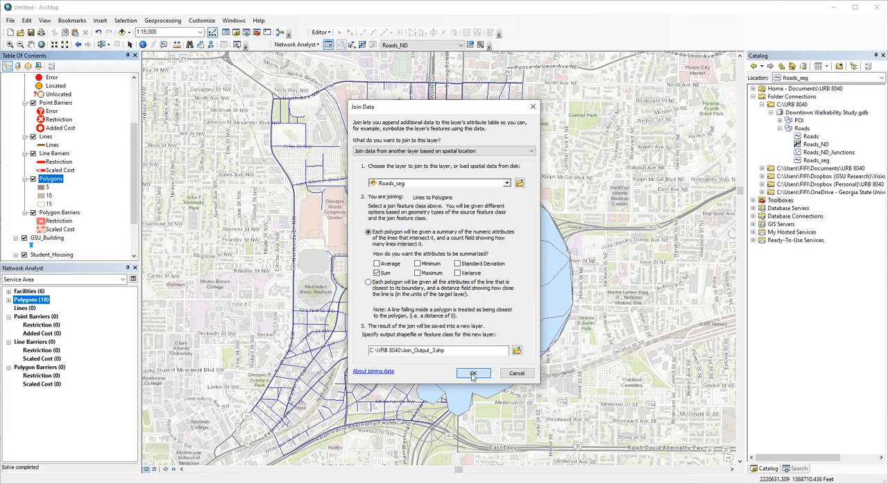
click(473, 373)
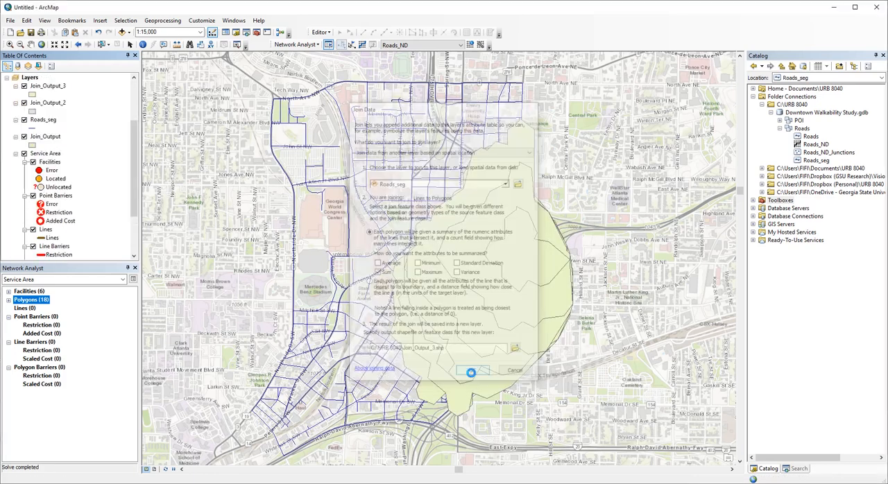
right_click(45, 85)
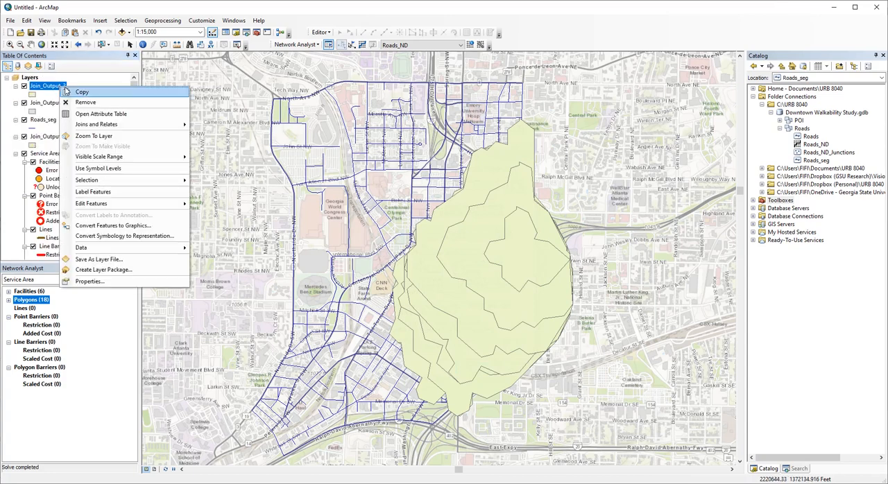
click(100, 113)
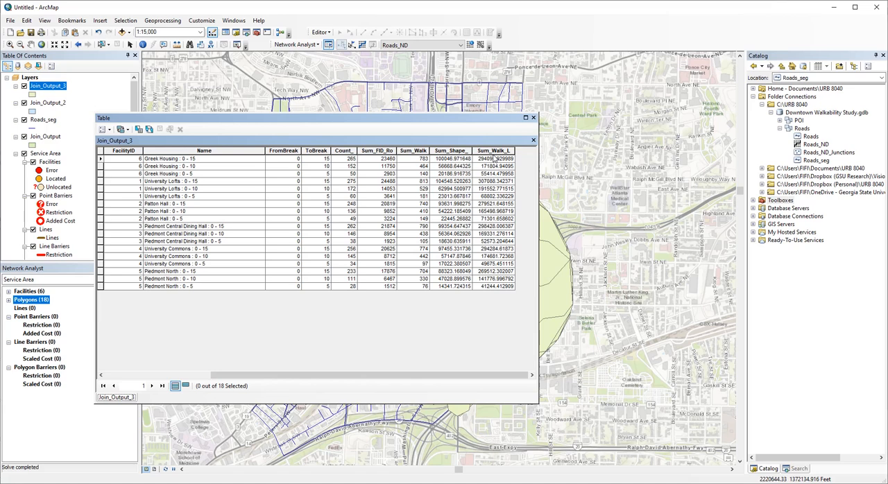
mouse_move(197, 136)
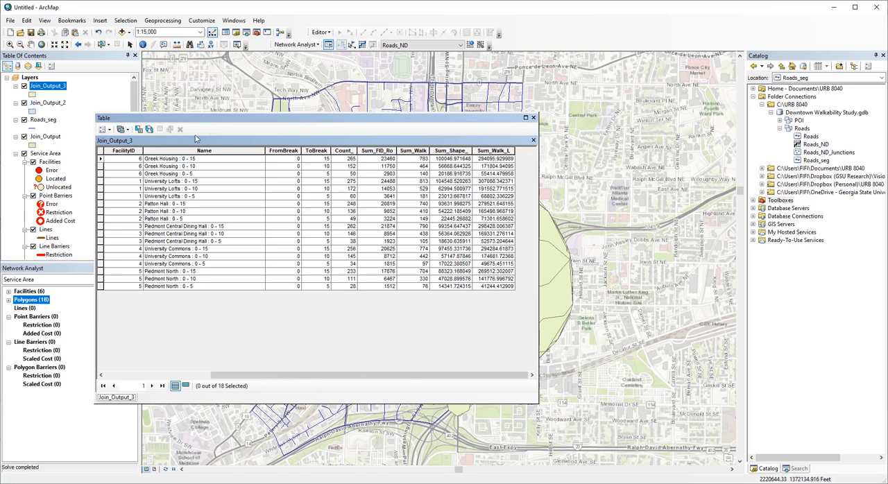
- Add a Double field named Walk_wt to the Join_Output_3 table
click(105, 129)
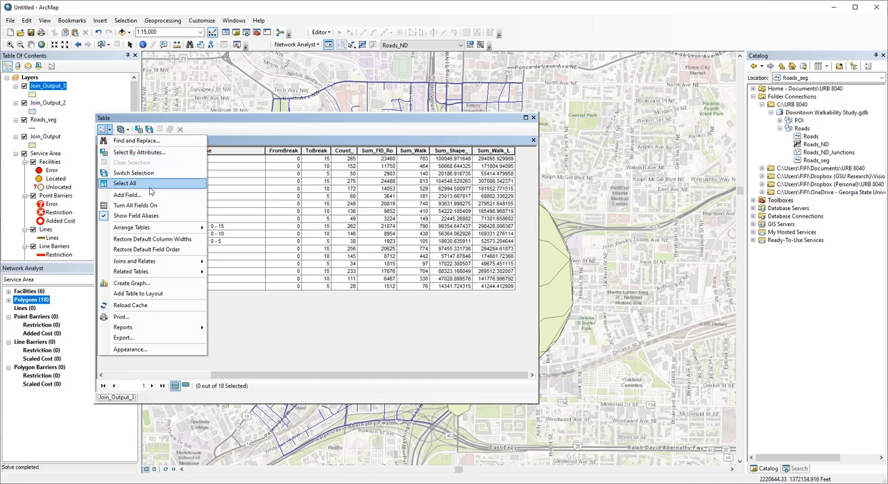
click(127, 195)
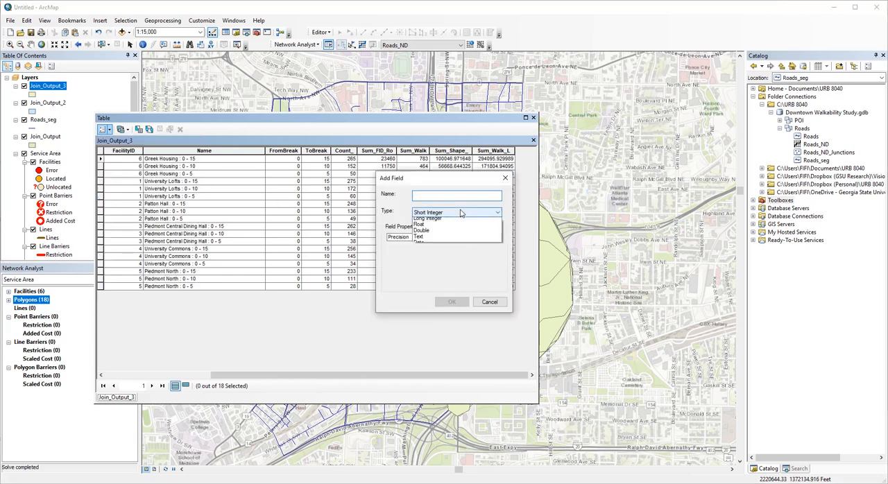
click(421, 230)
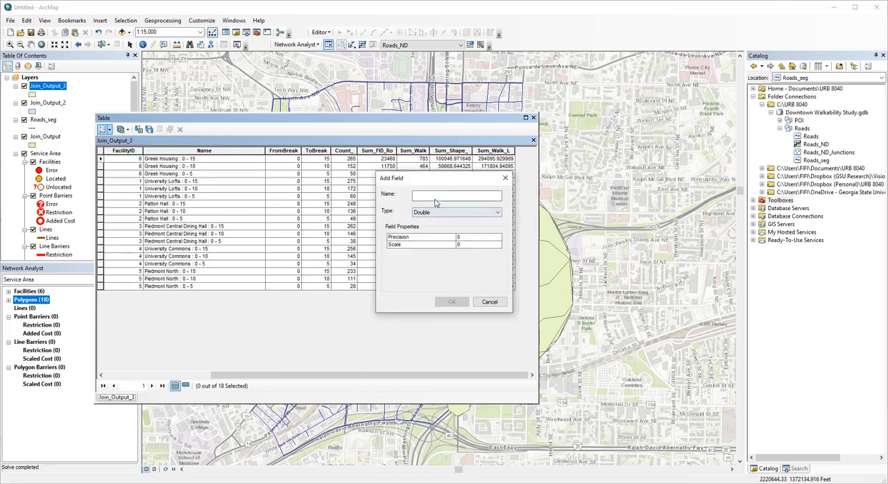
text(Walk_wt)
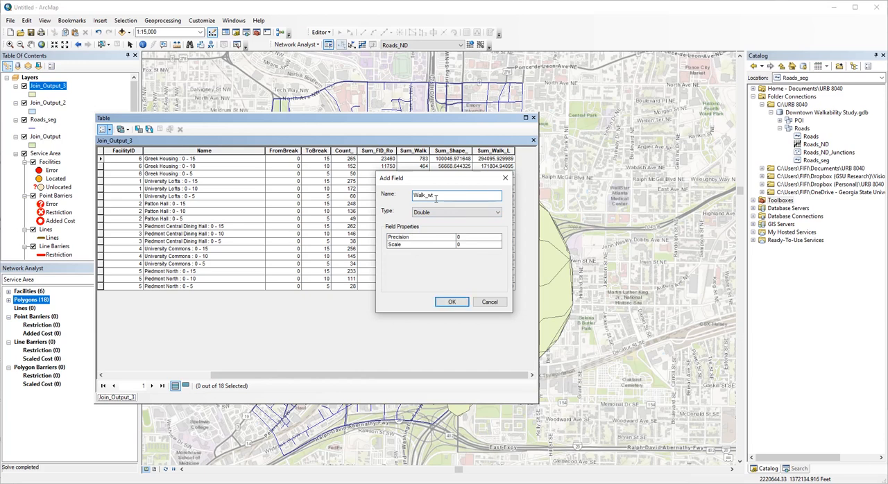
click(452, 302)
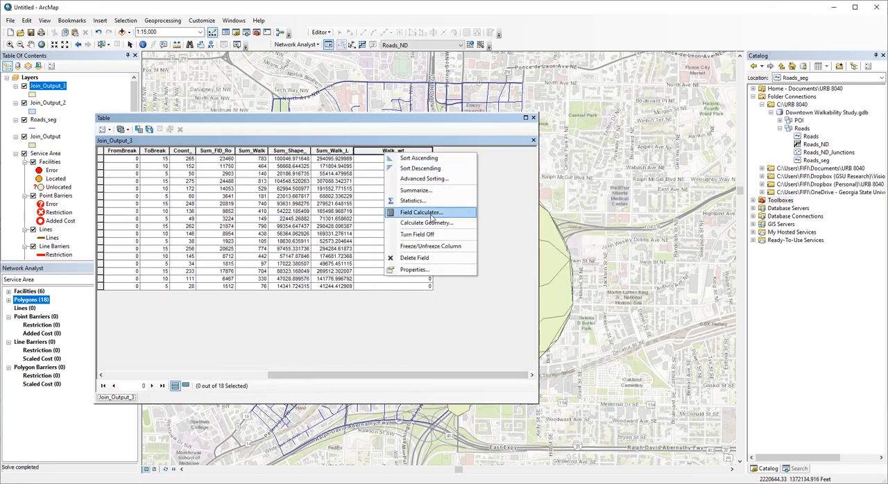
- Calculate Walk_wt as [Sum_Walk_L] / [Sum_Shape_] for all 18 polygons
click(419, 212)
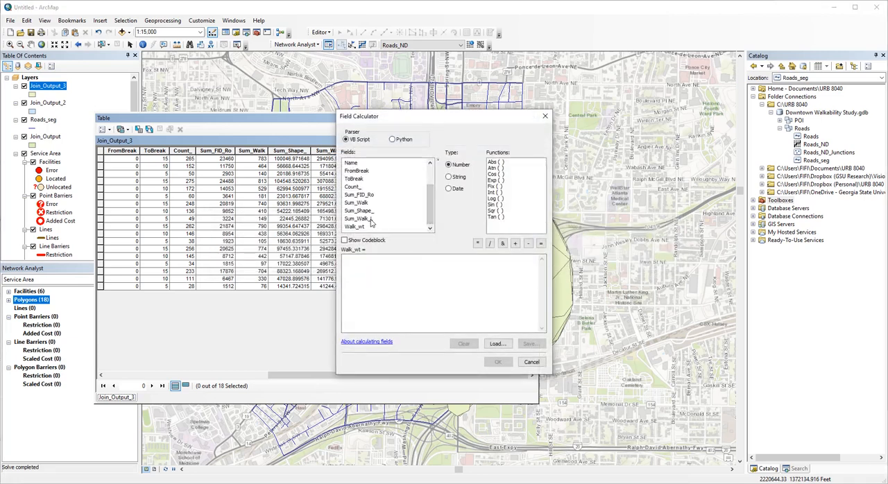
double_click(357, 218)
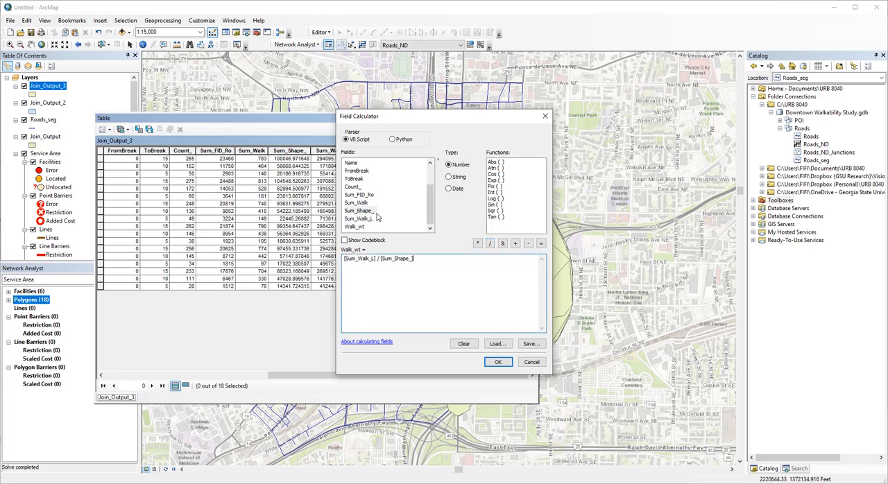
click(498, 362)
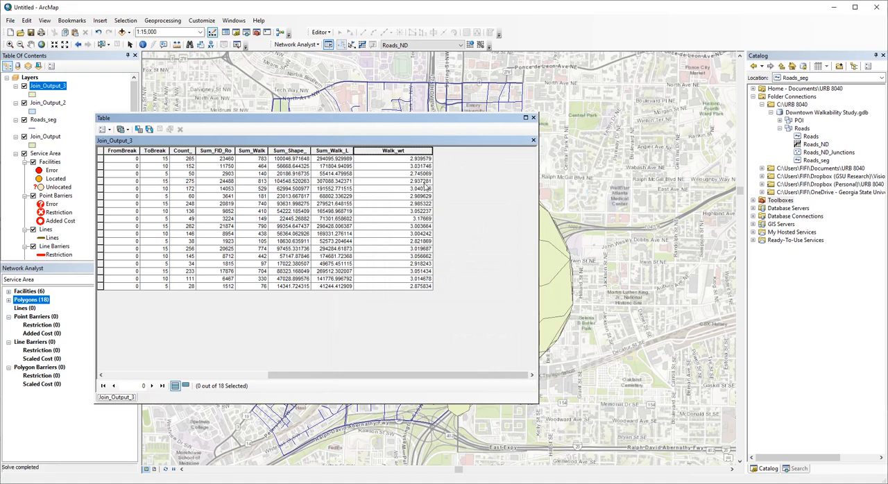
mouse_move(533, 116)
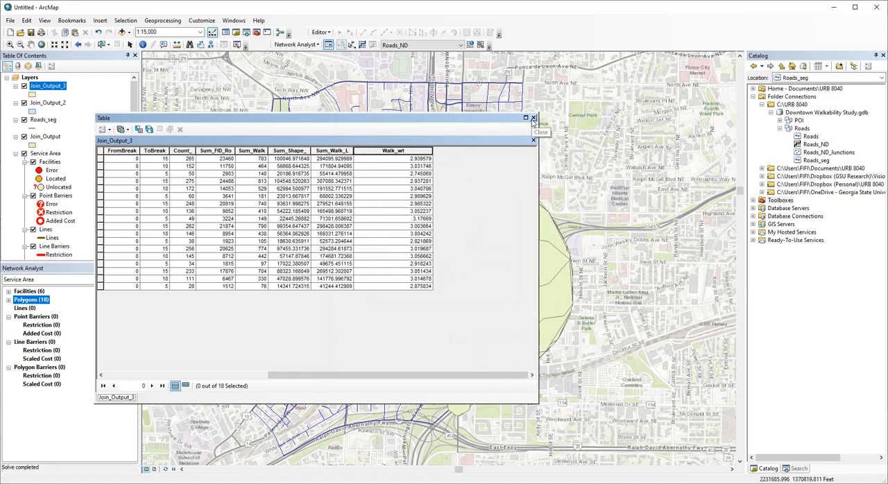